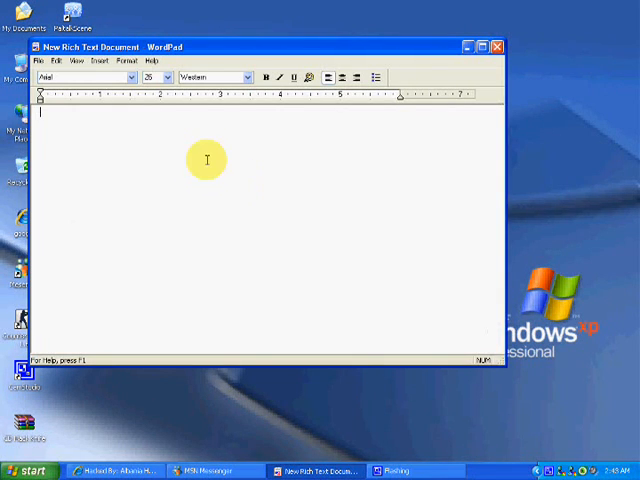
Step: Type the greeting 'Pershendetjee!!' and the 'Websites e Hackuar Nga' line
type("Pershe")
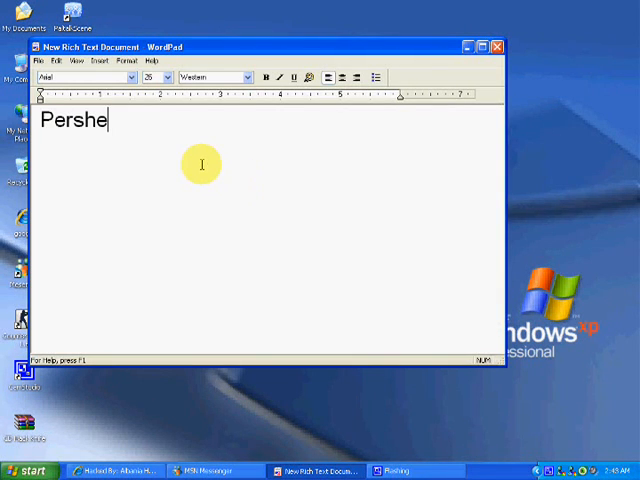
type("ndetjee!!")
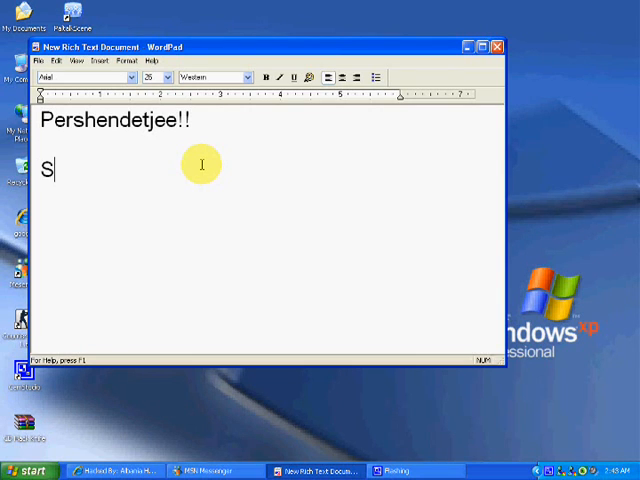
type("od dotj")
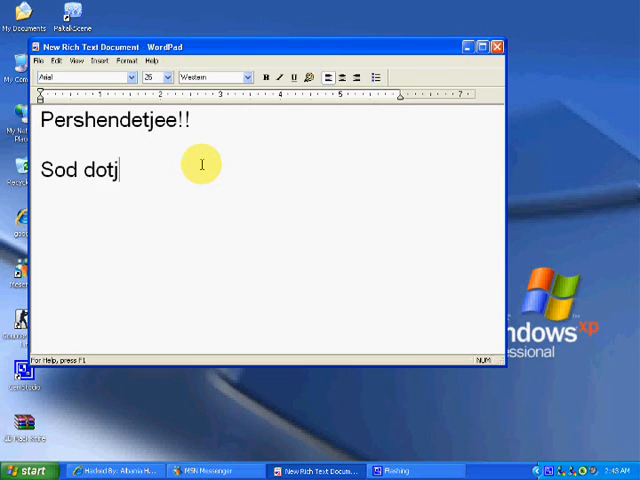
type("u Tregojm")
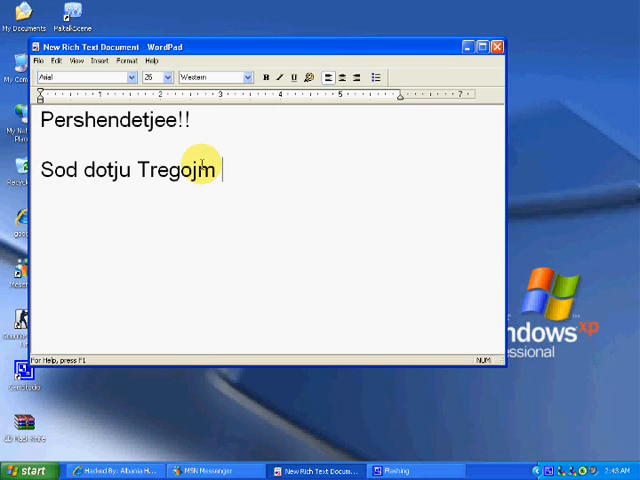
type("Websites e Hack")
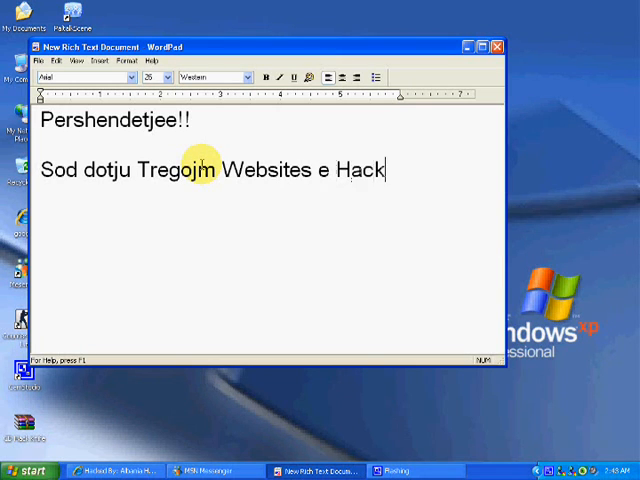
type("uar Nga")
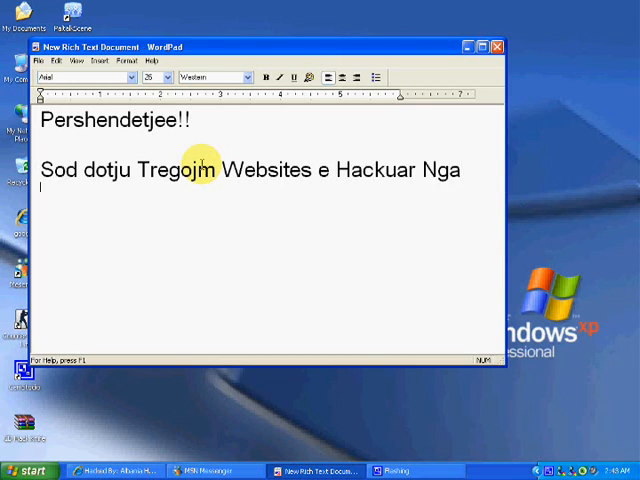
Step: Type the 'Albania Hackers Deface (A-h-D)' signature and begin a fourth line
type("Alb")
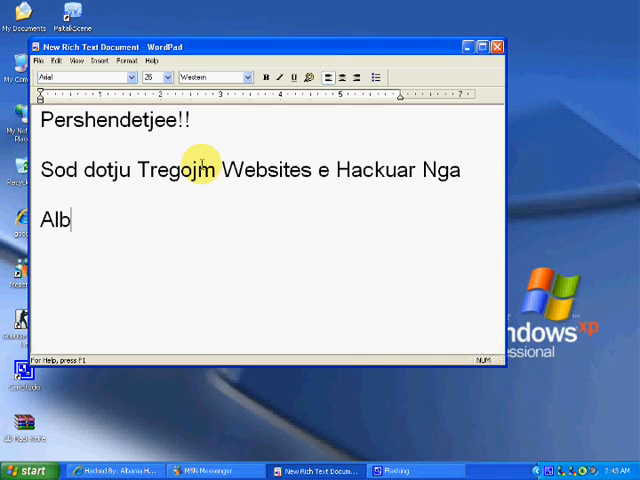
type("ania H")
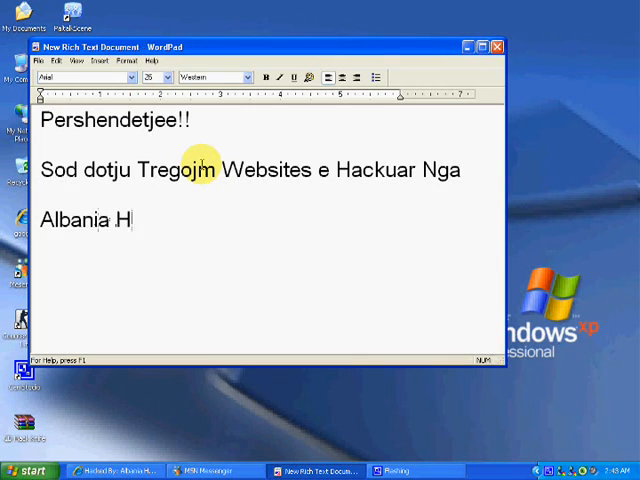
type("ackers  De")
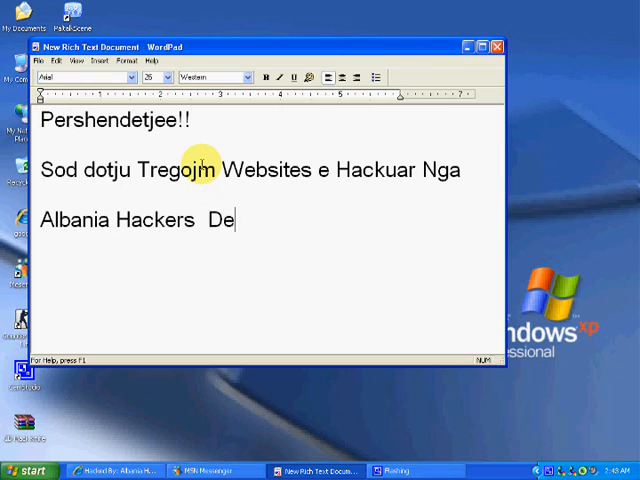
type("face  (A-h-")
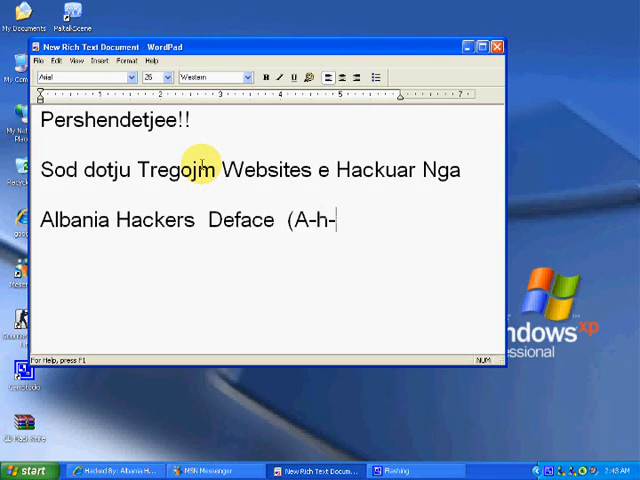
type("D)")
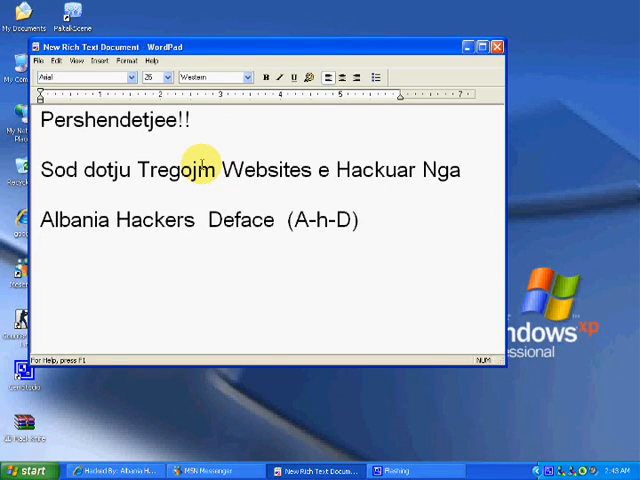
type("sHko")
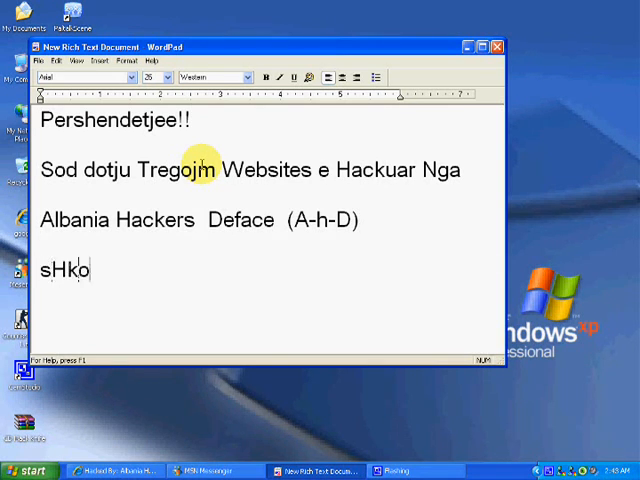
Step: Replace the typed lines with the centred 'Albania Hackers Deface # aHd' banner
type("jmm http://www.avenir.ie/")
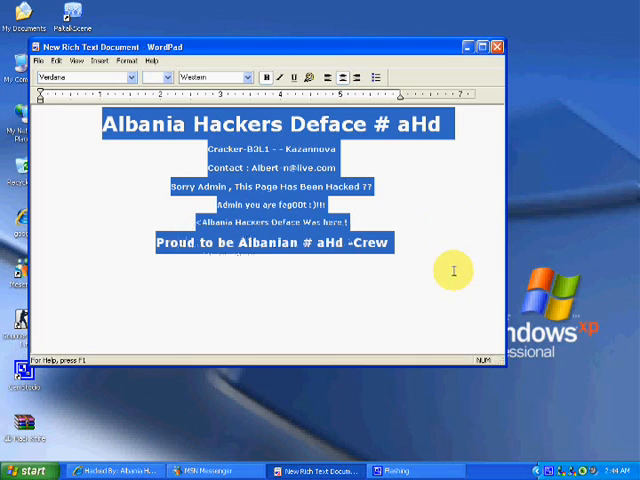
mouse_move(97, 61)
type("Hacked")
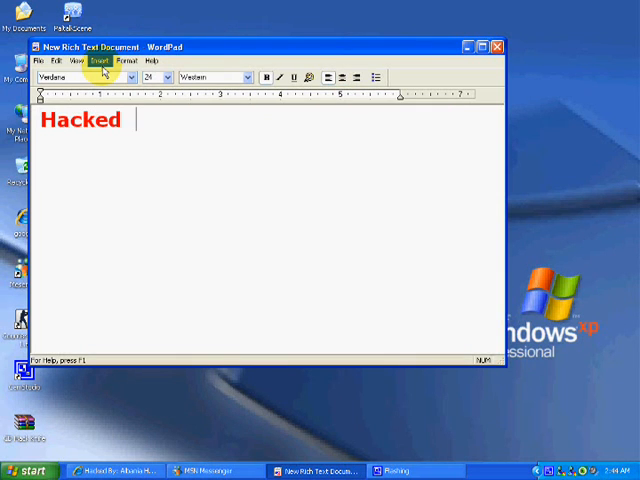
Step: Type the red bold Verdana line 'Hacked wEbsite bY Cracker-B3L1 (A-H-D)'
type("wEbsite b")
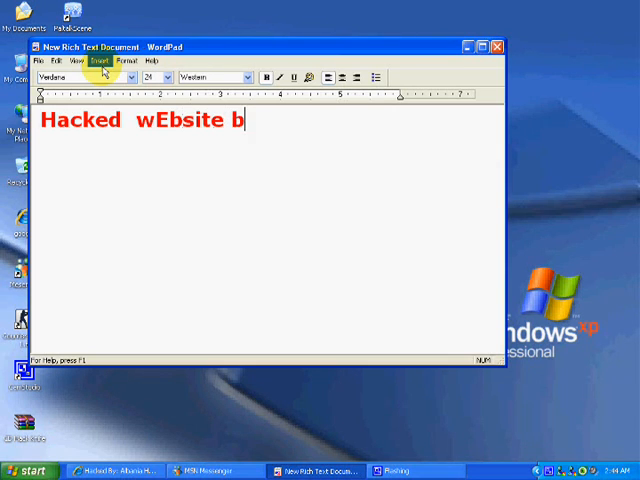
type("Y Cracker-B3L")
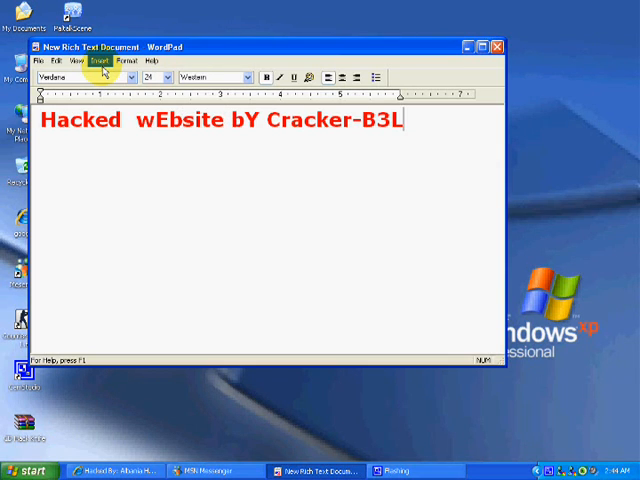
type("1 (A")
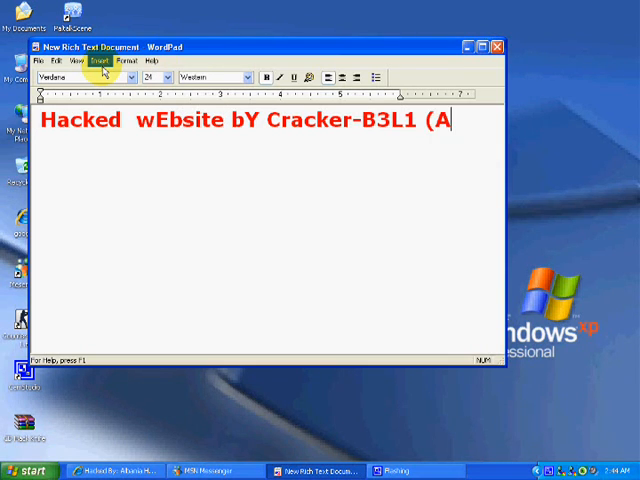
type("H-D")
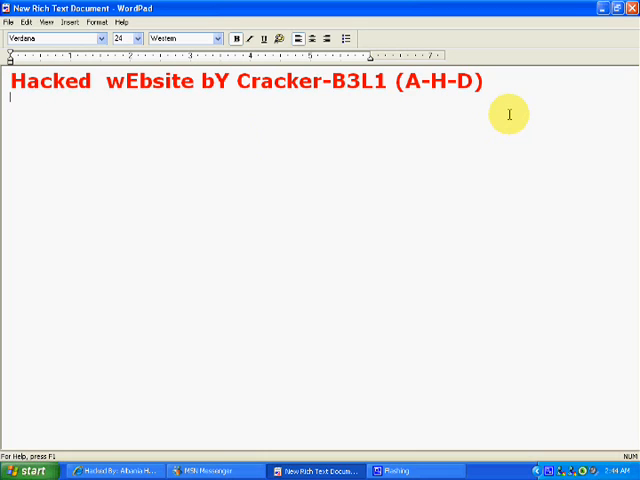
Step: Type the 'FucK Serbia - Rusiaa' line, erasing the unfinished extra country name
type("F")
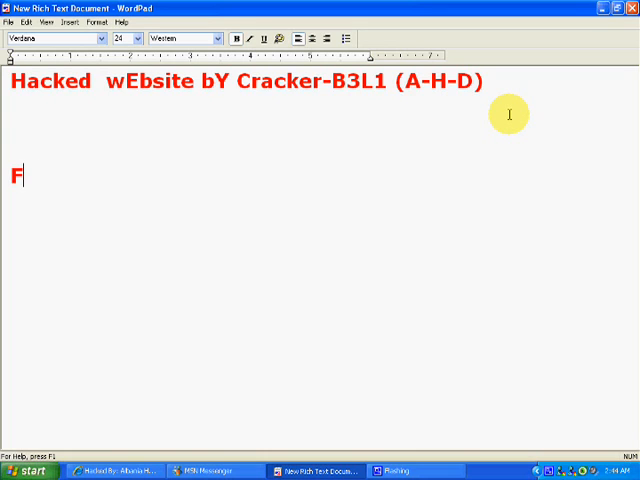
type("ucK  Se")
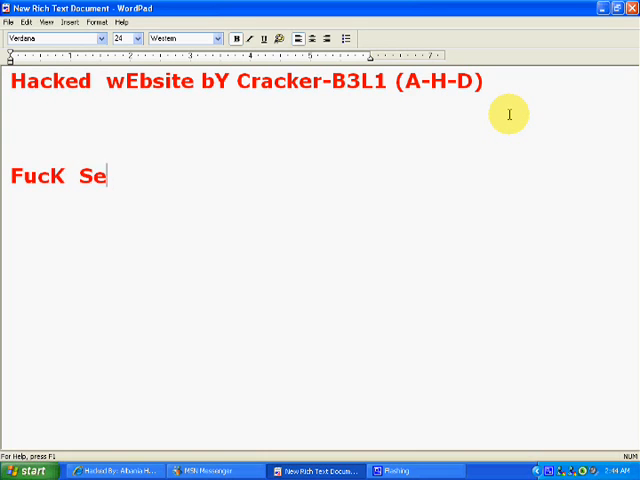
type("rbia -")
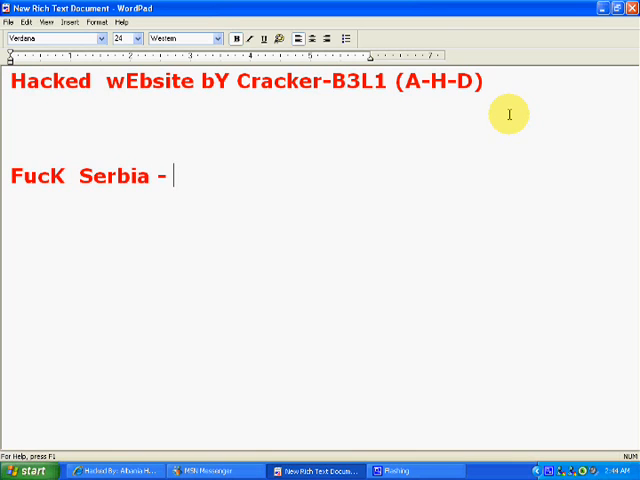
type("r")
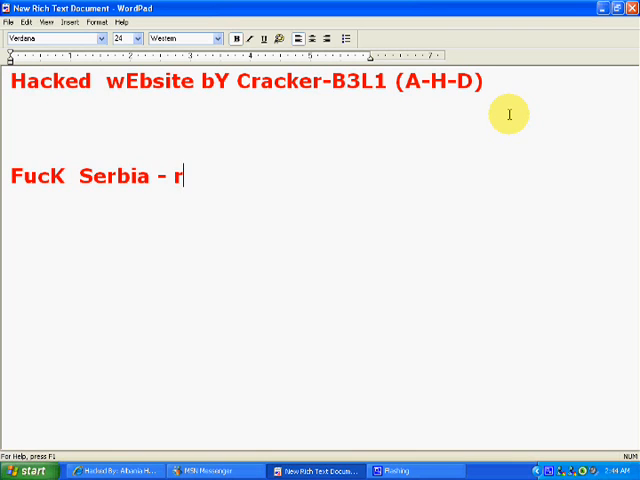
type("usia")
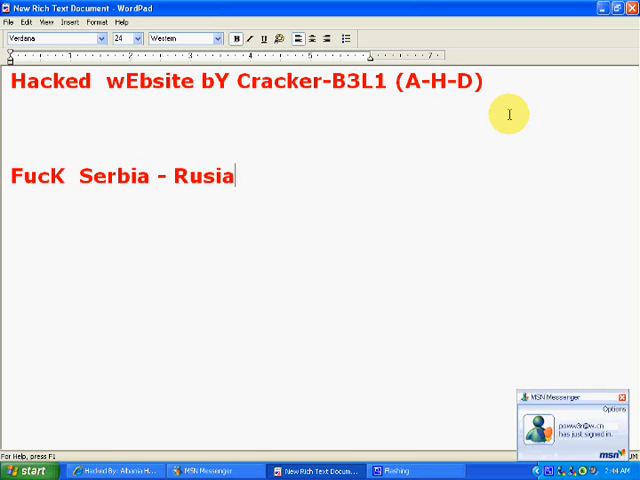
type("a - G")
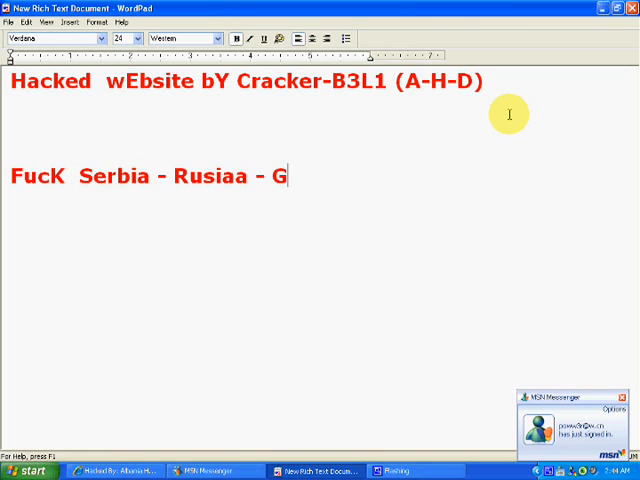
type("re")
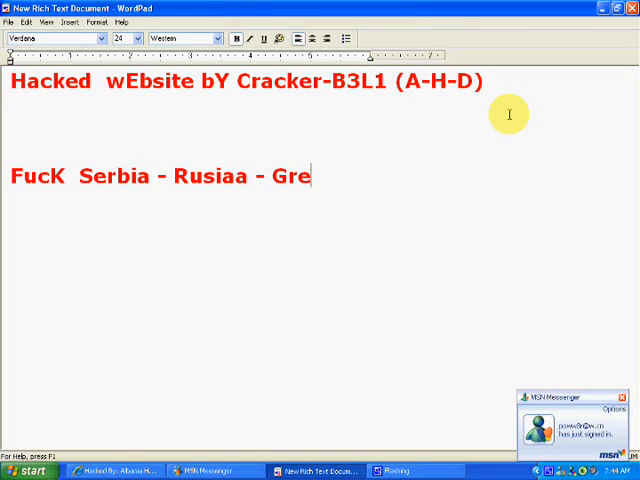
key("BackSpace")
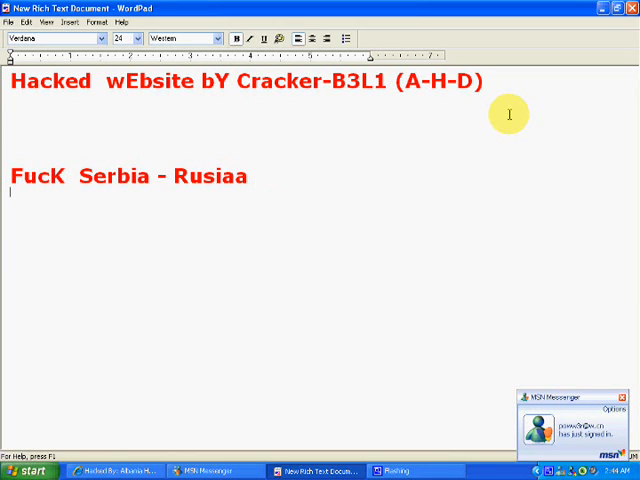
Step: Type 'i Love Kosova Hackers (L)' and select all three lines
type("i Love")
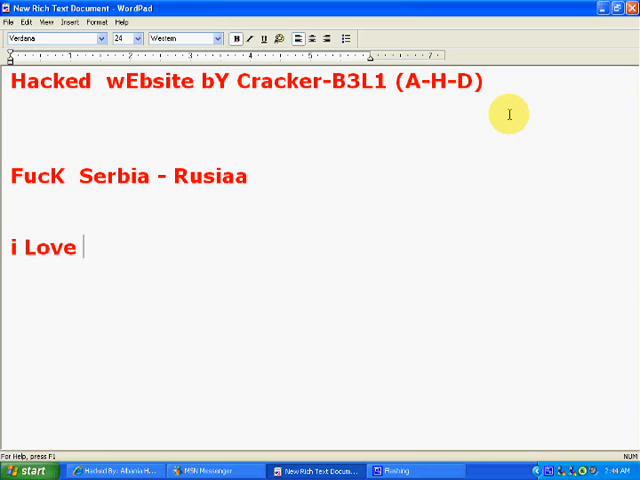
type("Ko")
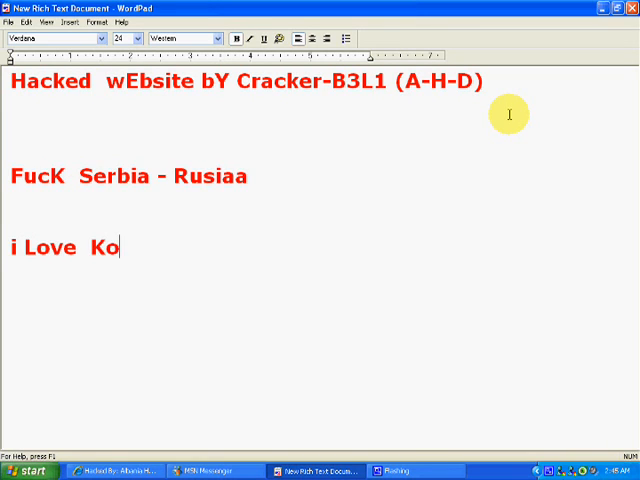
type("sova Hack")
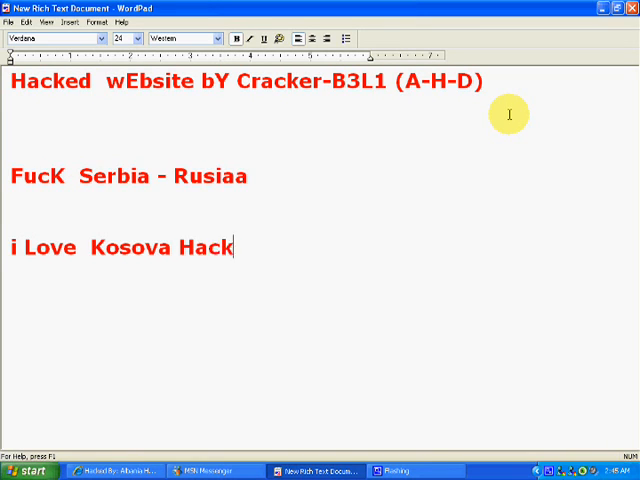
type("ers (L)")
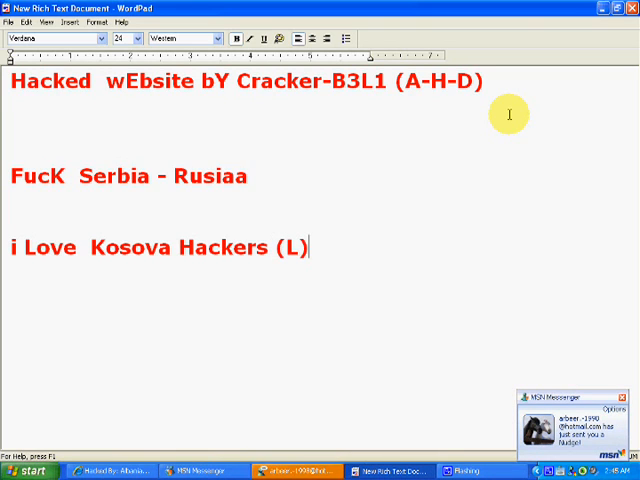
key("ctrl+a")
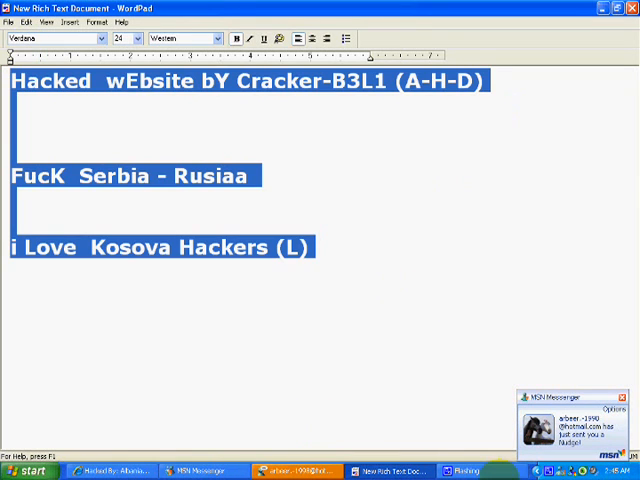